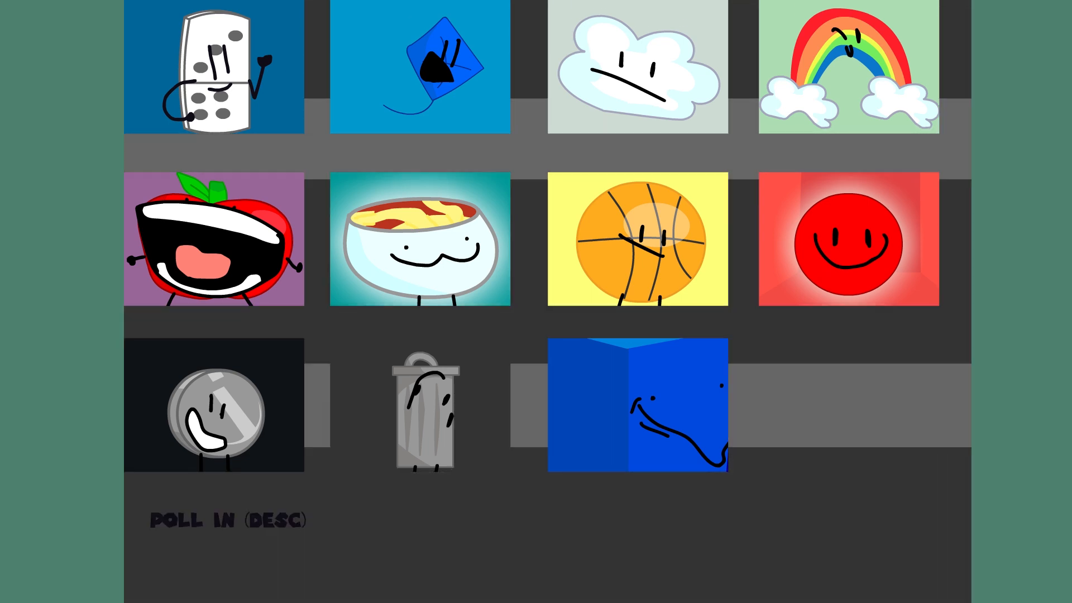
scroll("down", 3)
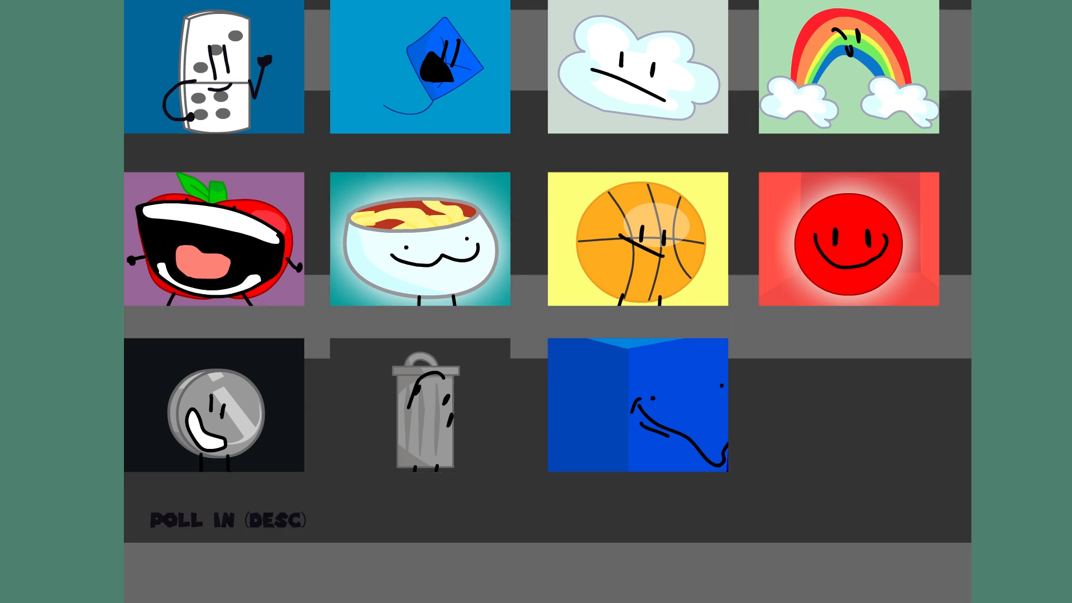